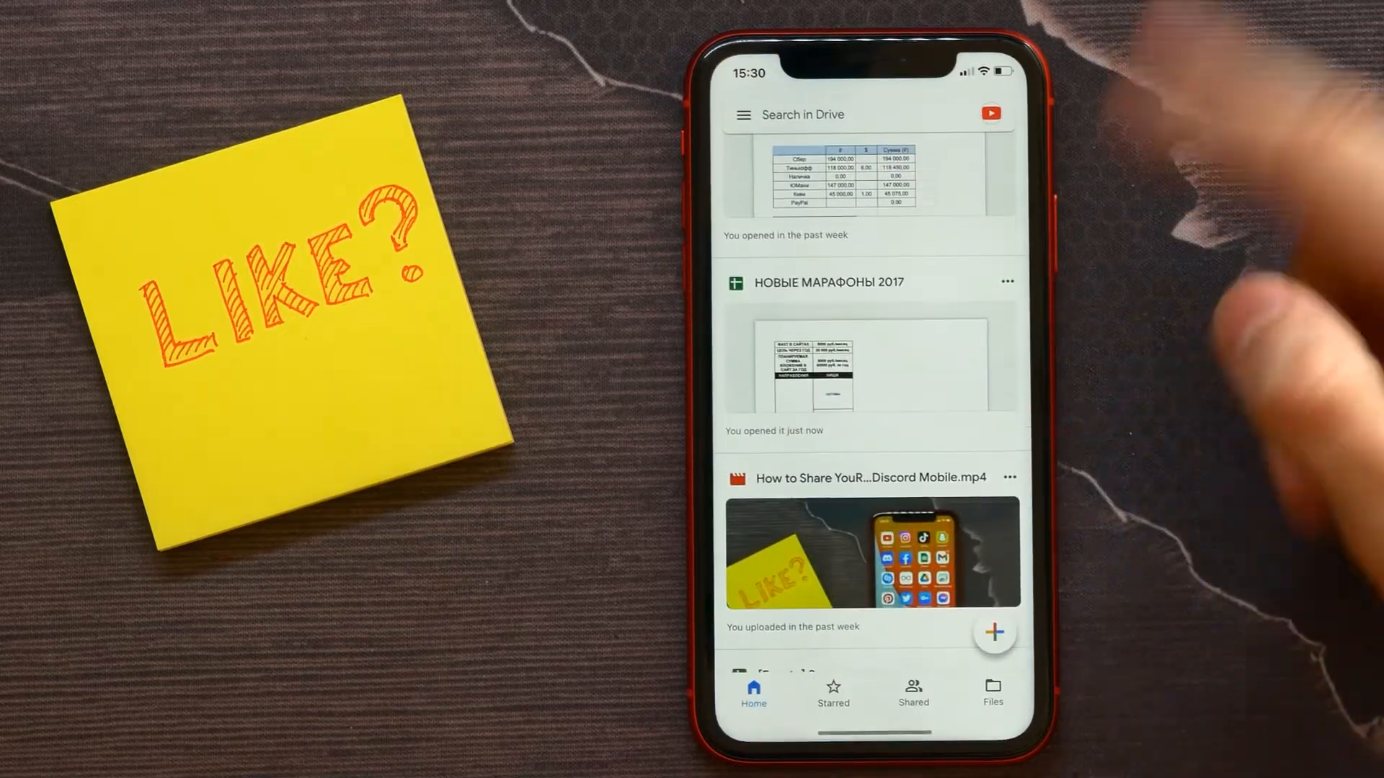
Browse My Drive's full file list in the Files tab, scrolling through the files sorted by storage used
scroll("up", 3)
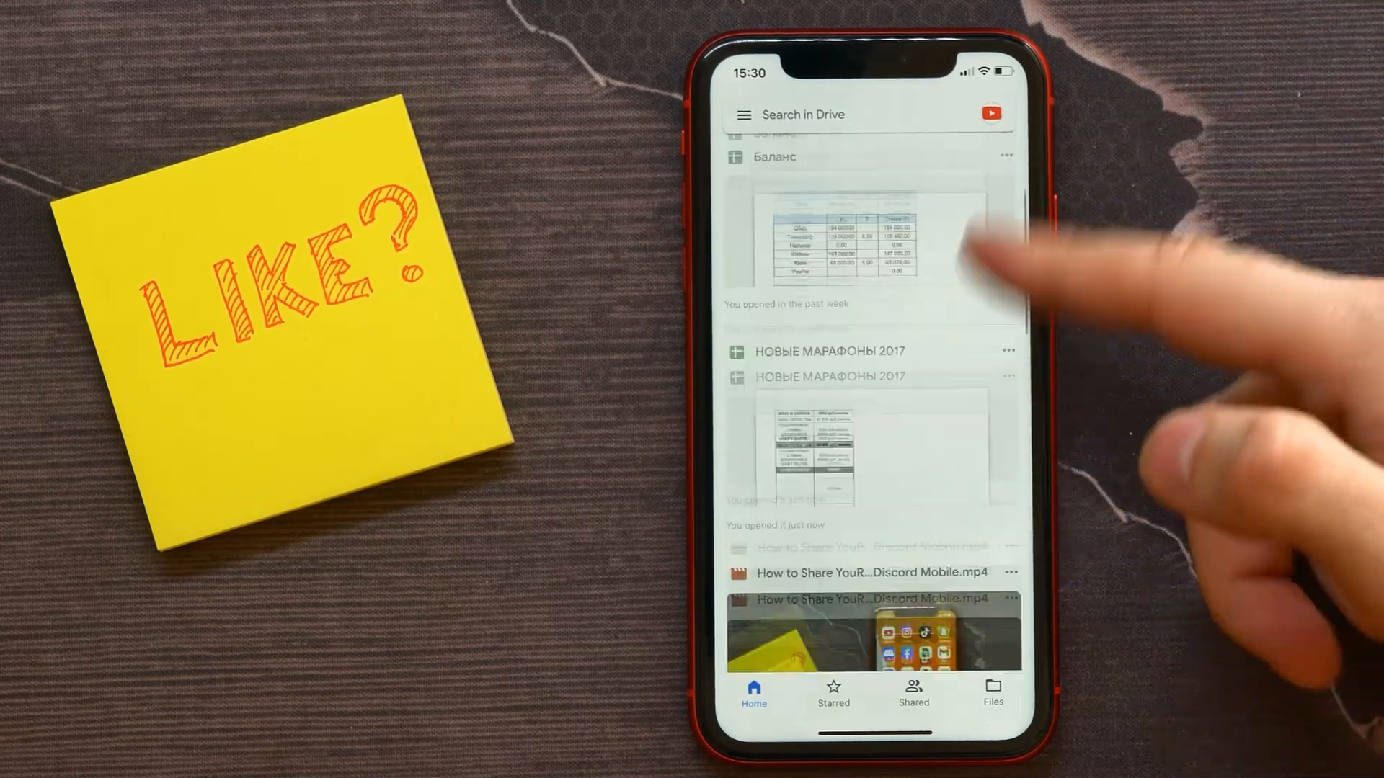
scroll("down", 3)
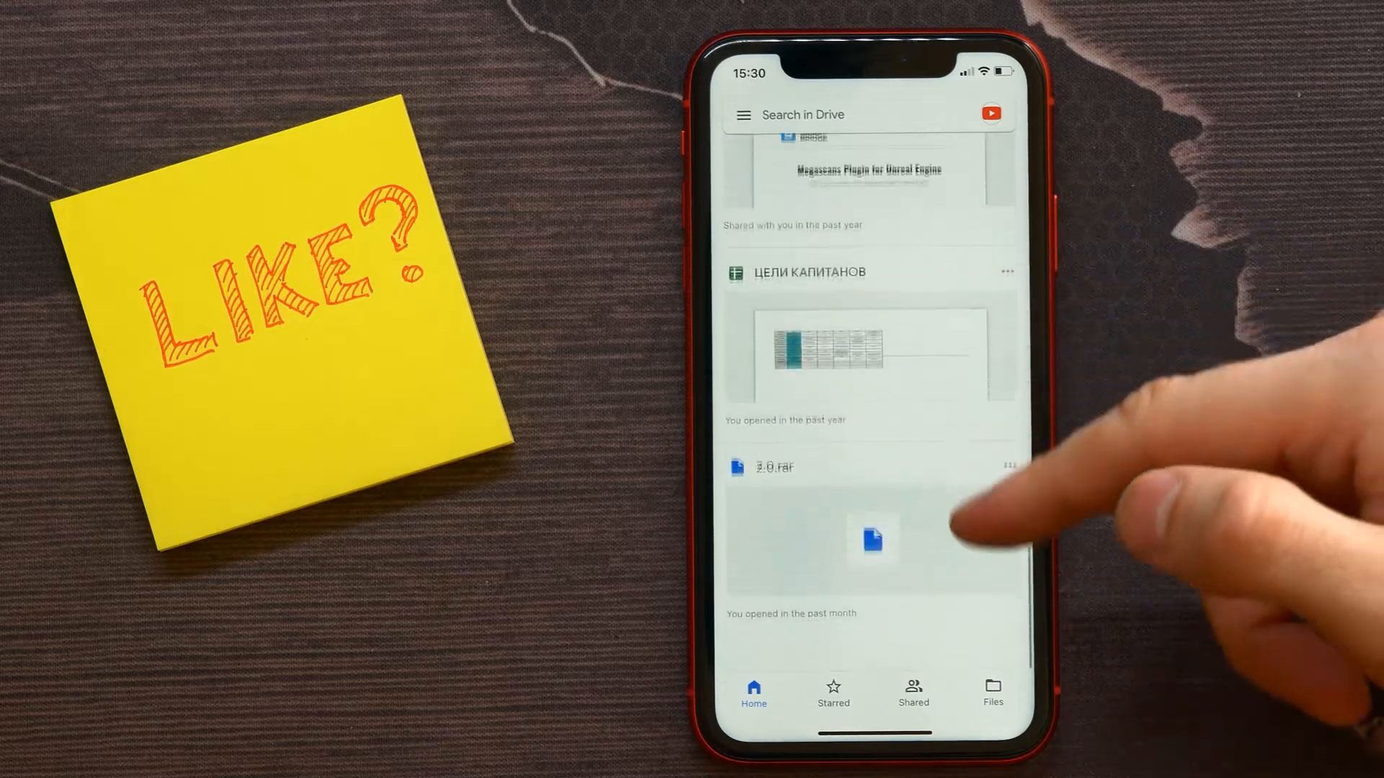
scroll("up", 3)
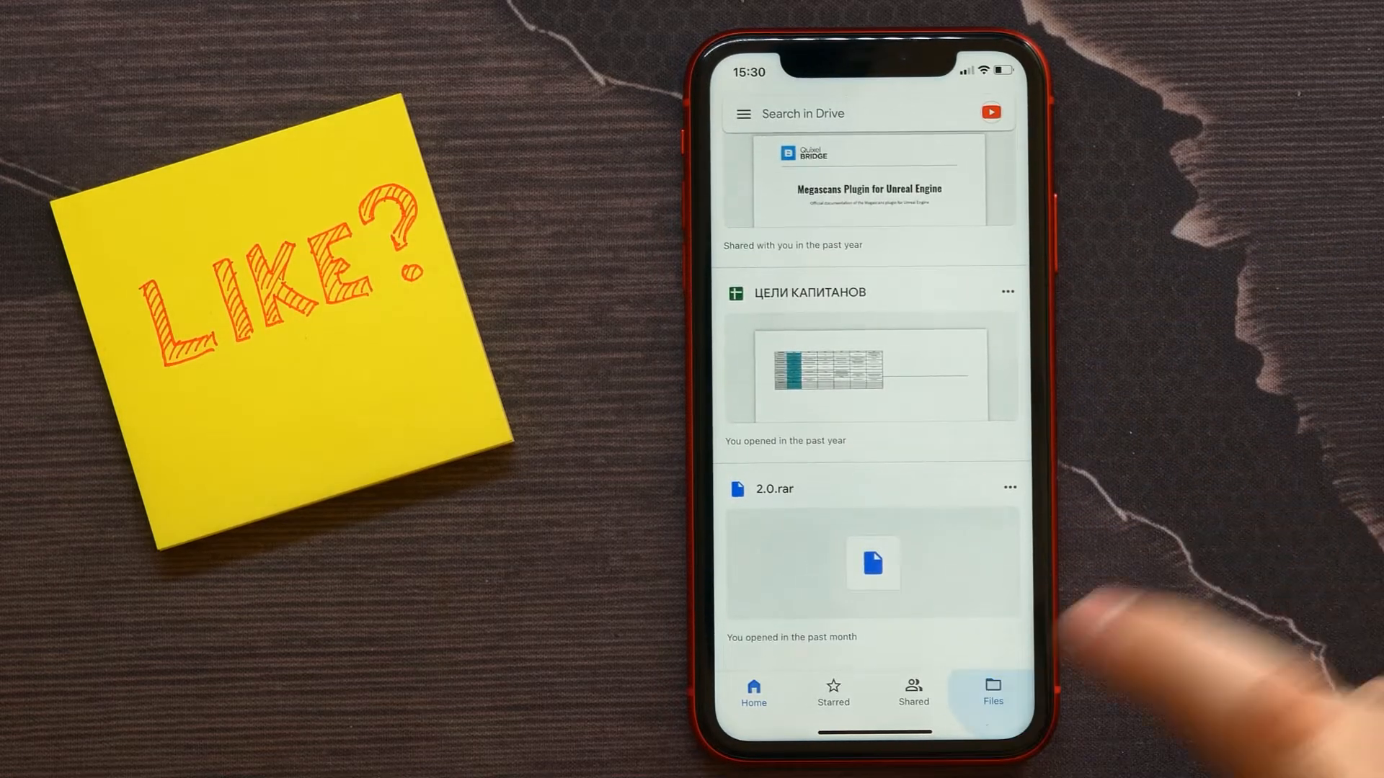
left_click(992, 694)
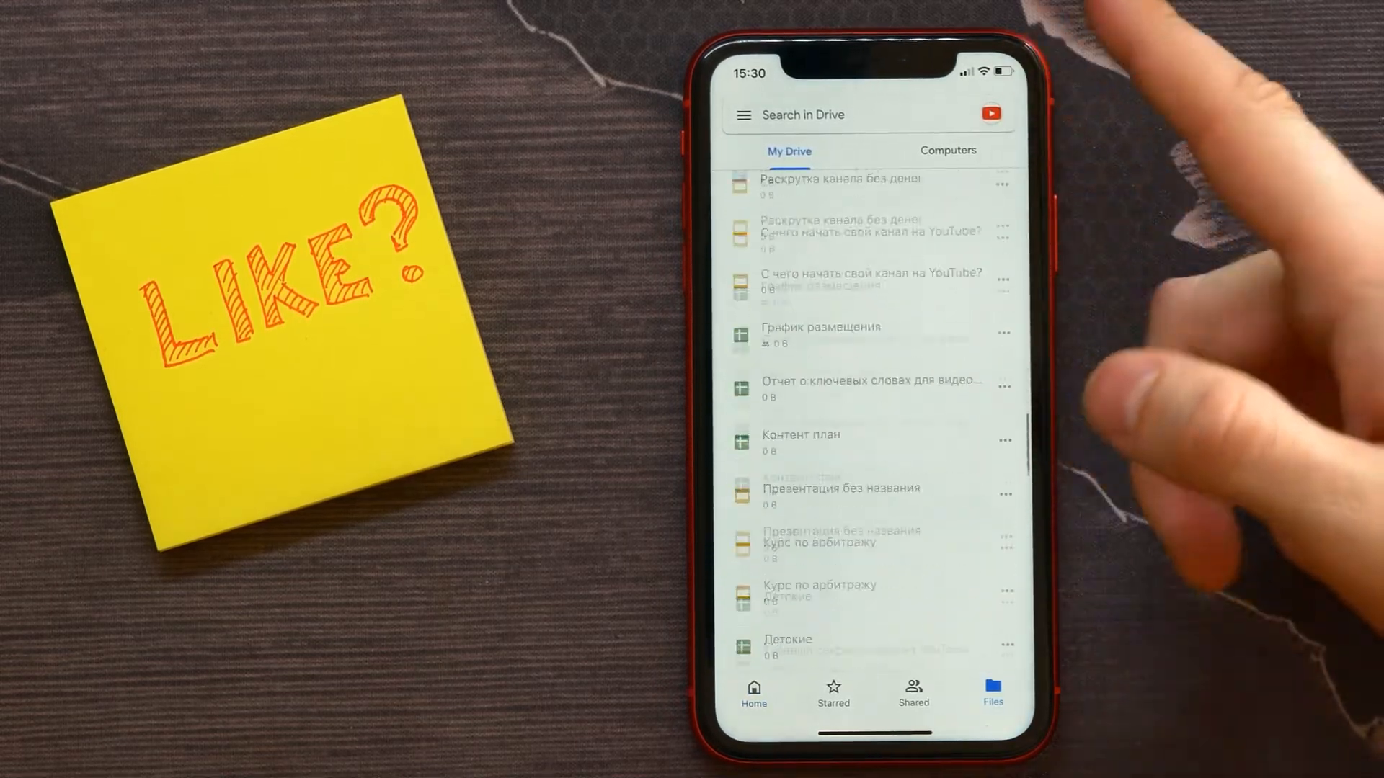
scroll("up", 3)
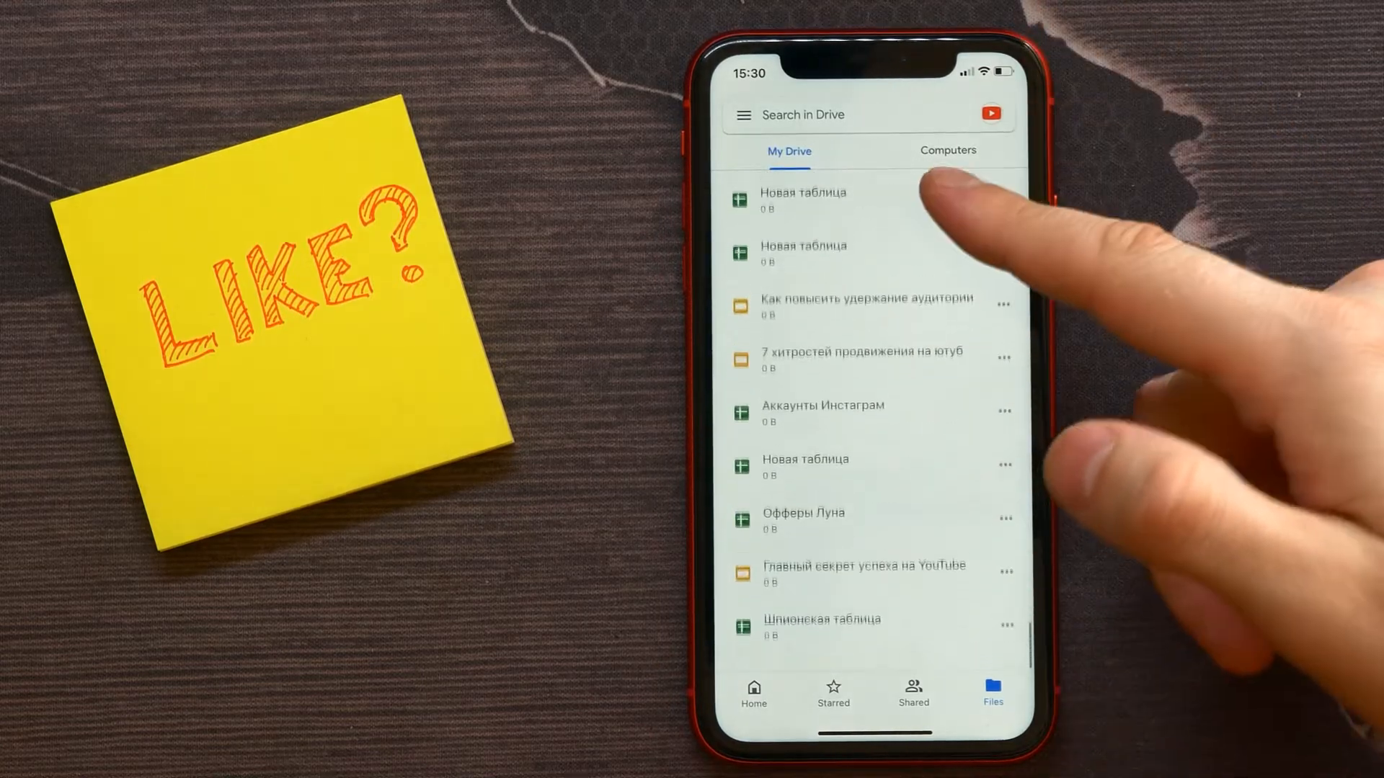
scroll("down", 3)
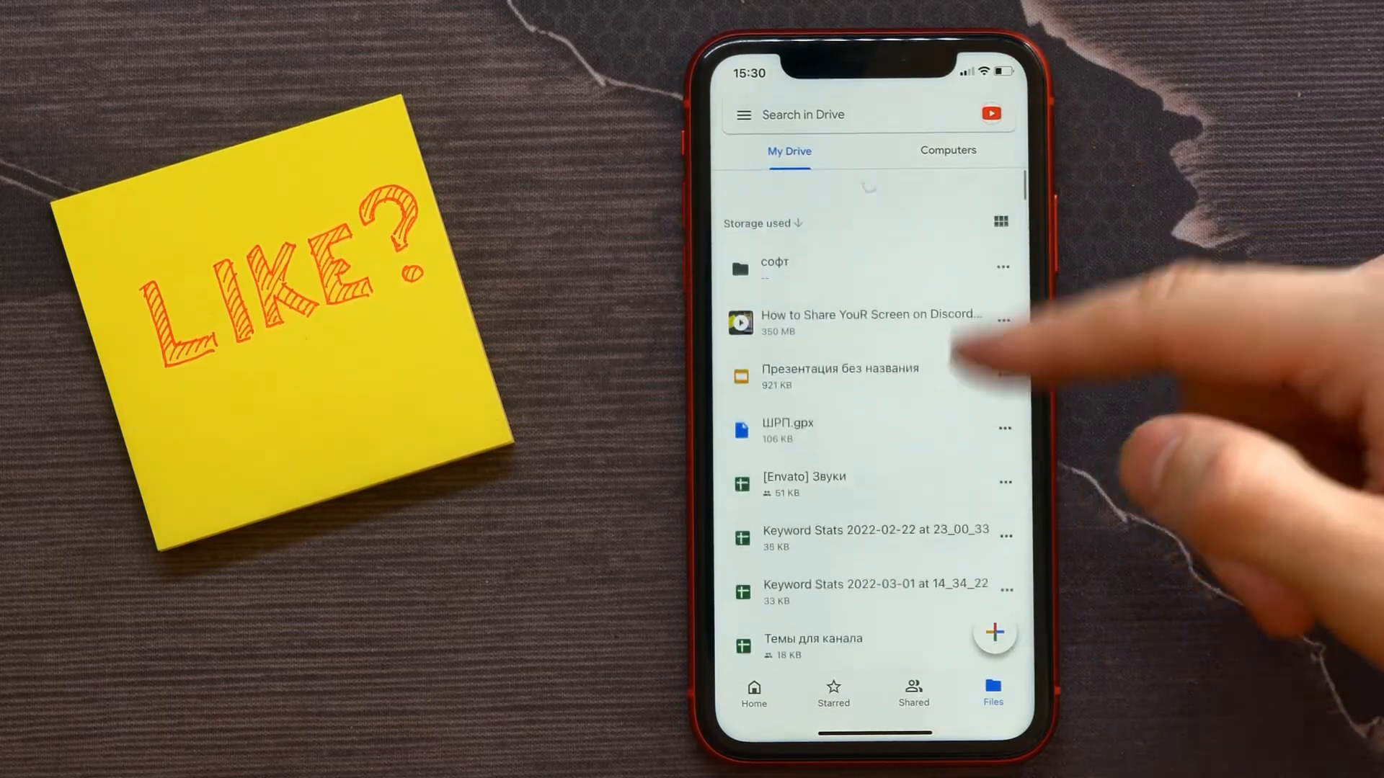
scroll("down", 3)
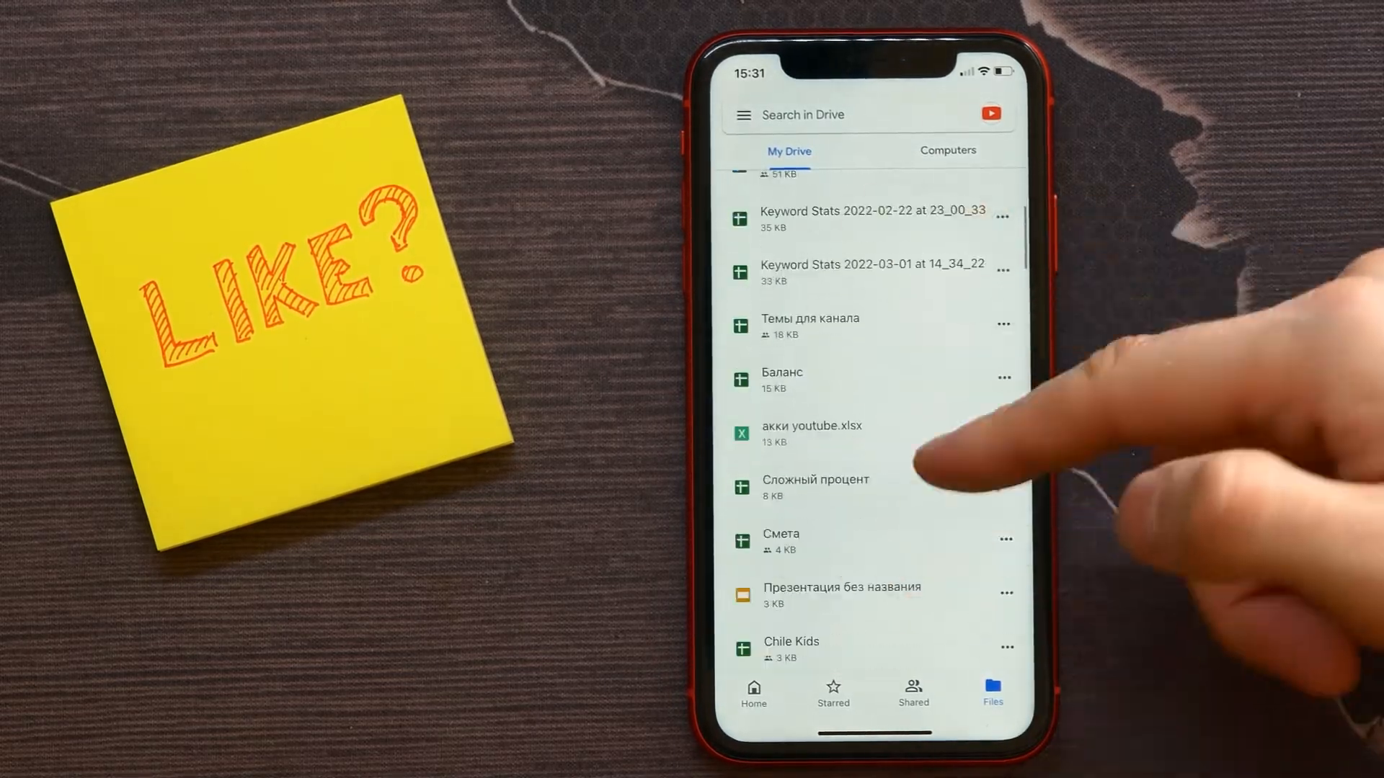
scroll("up", 3)
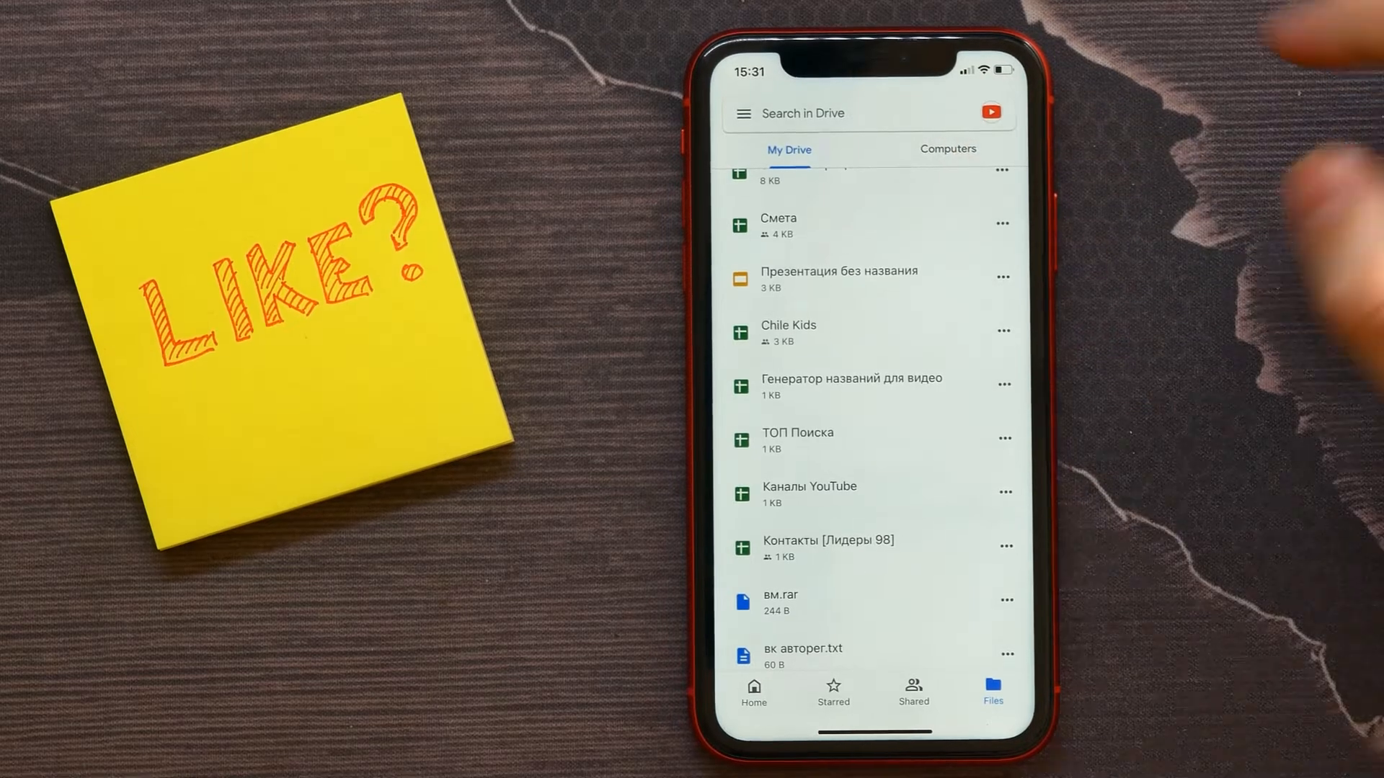
Start a Drive-wide search from the 'Search in Drive' bar with an empty query
left_click(803, 113)
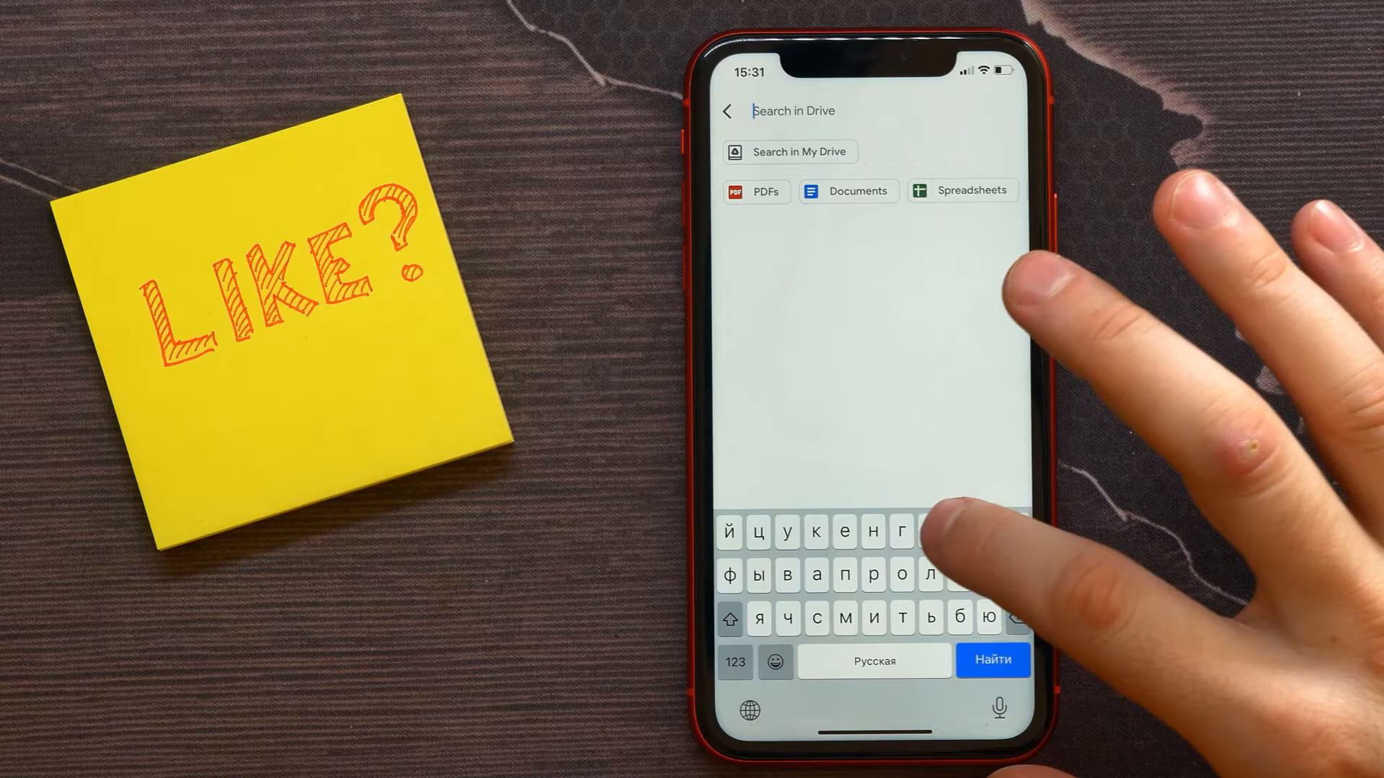
Search 'шрп', add ШРП.gpx to Starred, and view it in the Starred list with the two other files
left_click(991, 660)
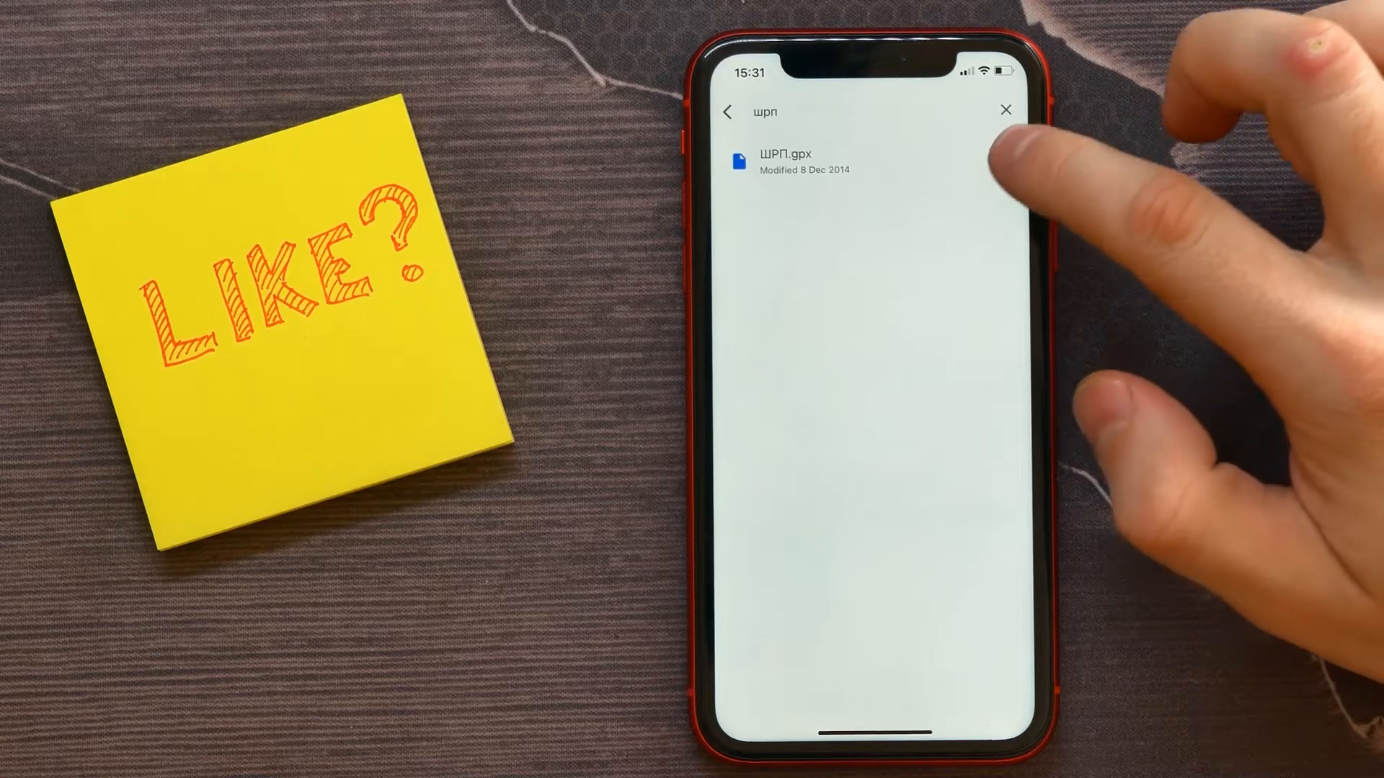
left_click(1000, 160)
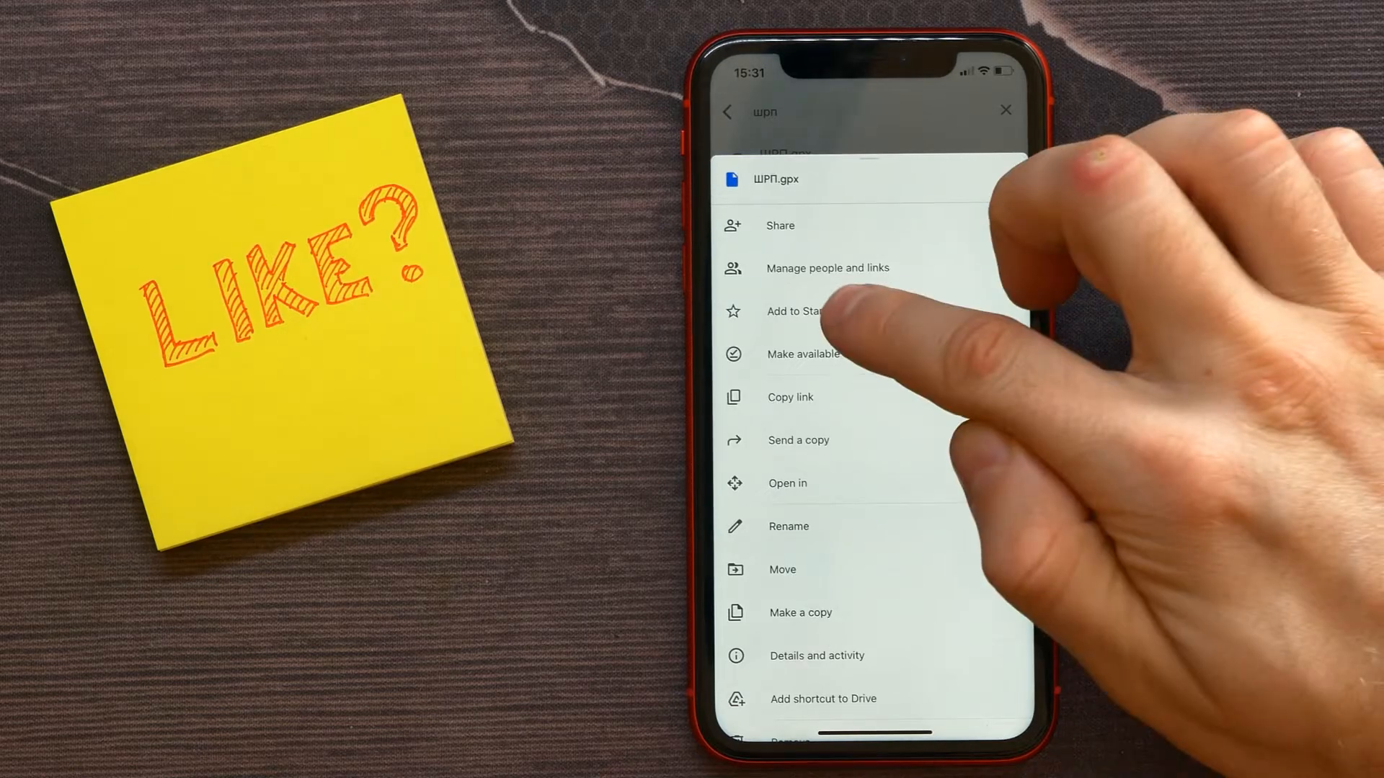
left_click(794, 311)
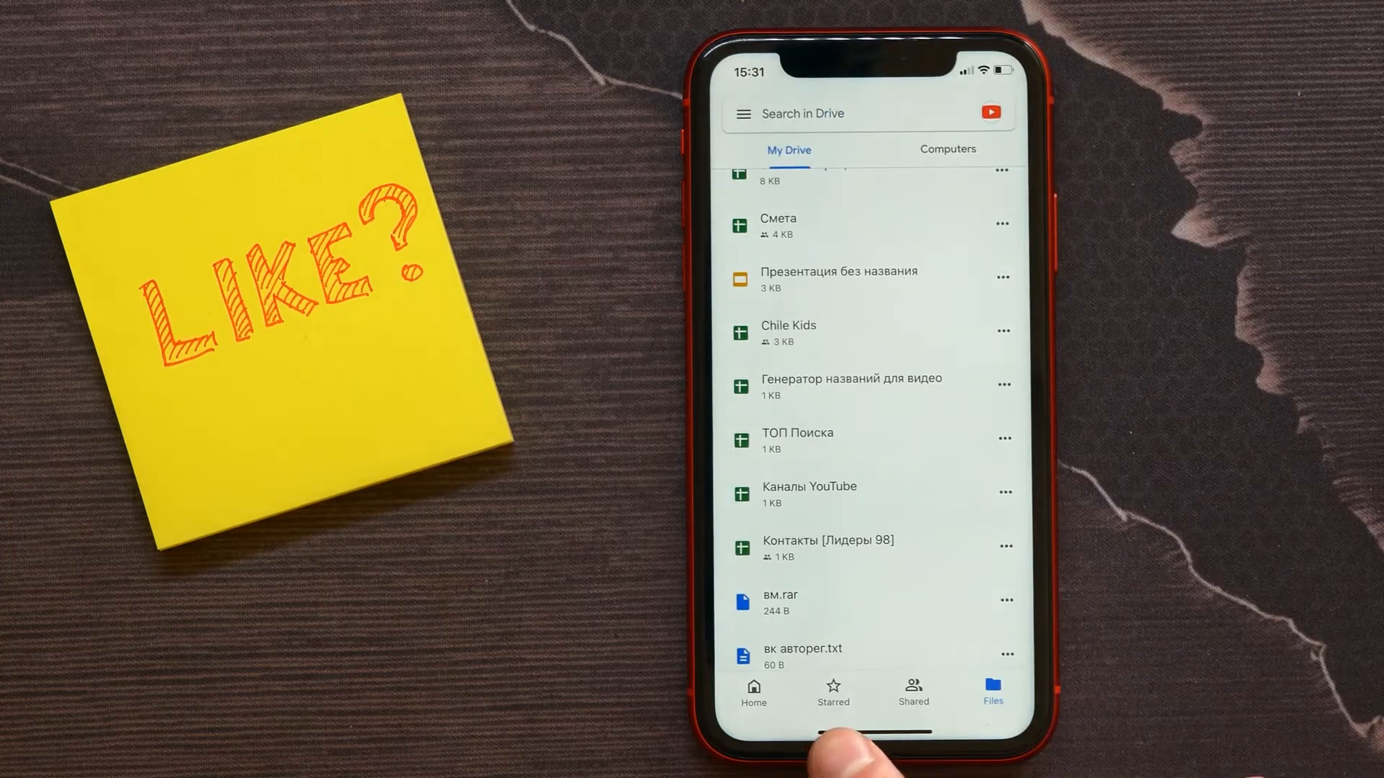
left_click(830, 692)
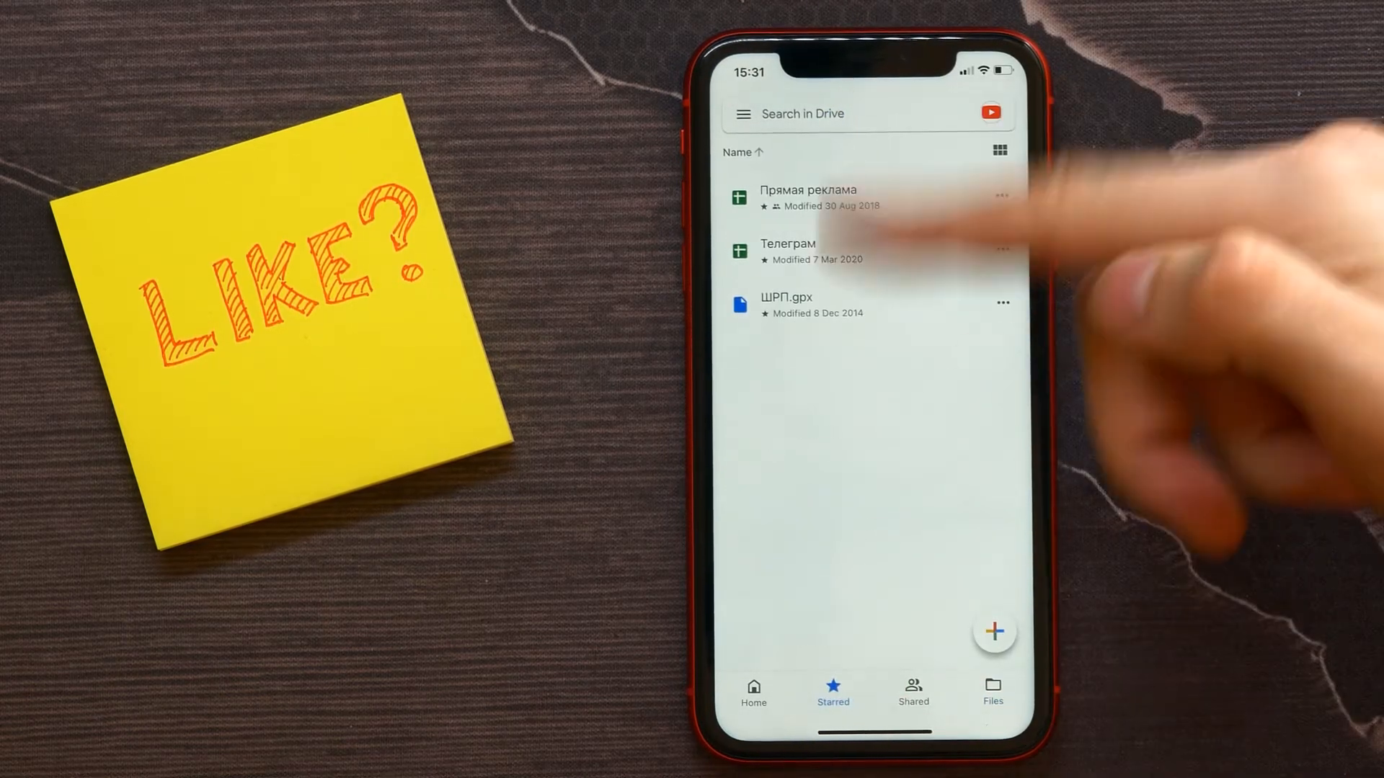